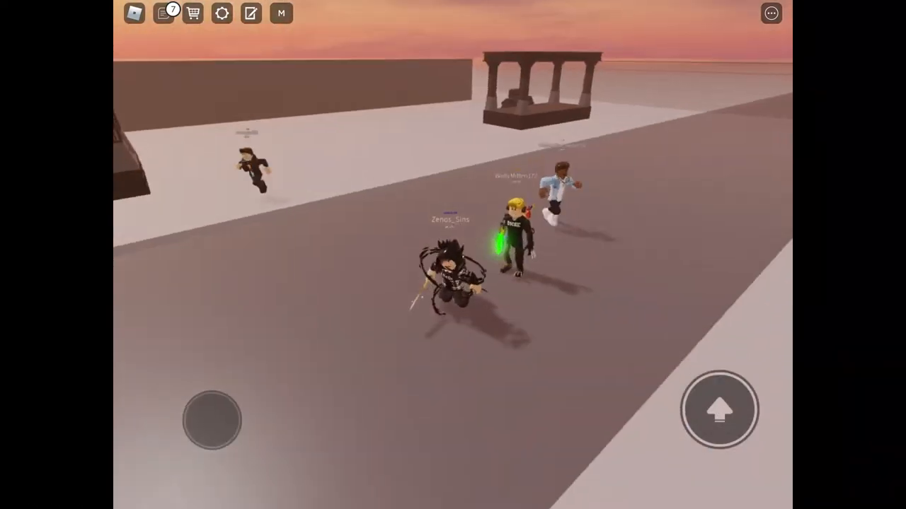
Go to the Creator Marketplace and scroll to the Audio category
click(162, 13)
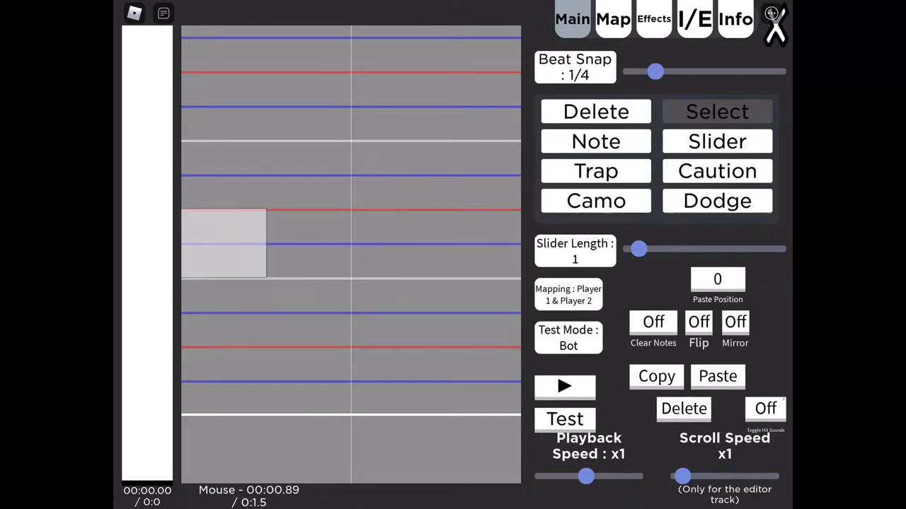
click(613, 19)
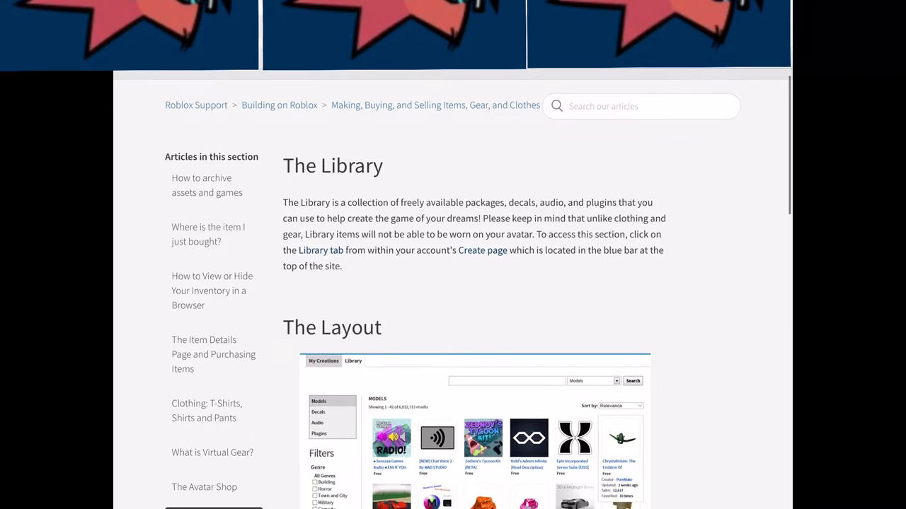
scroll(down, 3)
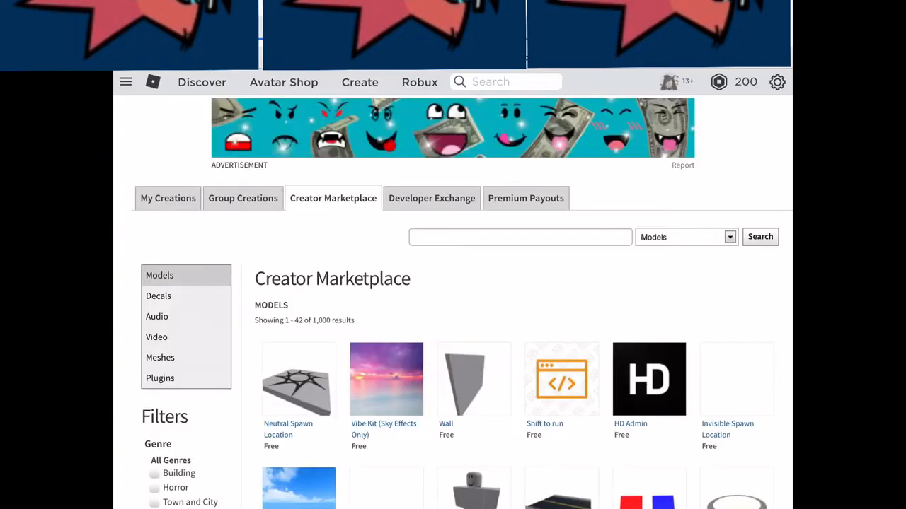
scroll(down, 3)
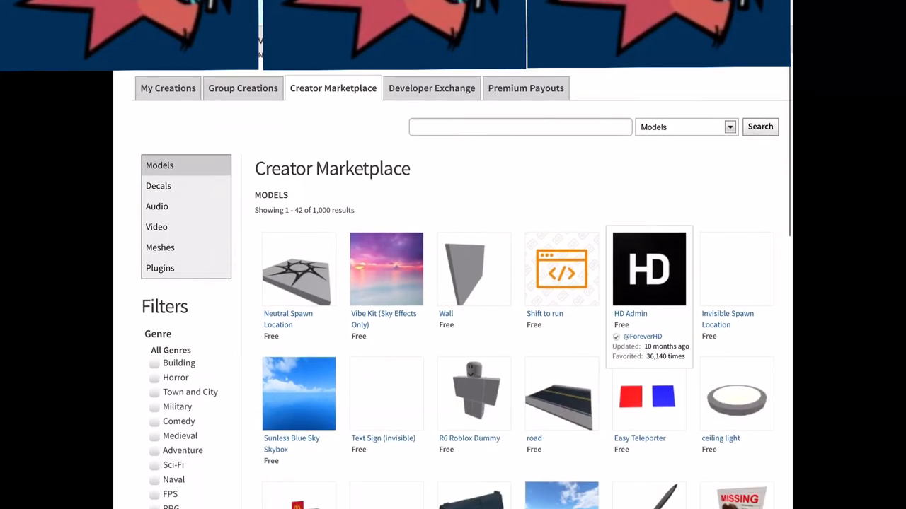
scroll(down, 3)
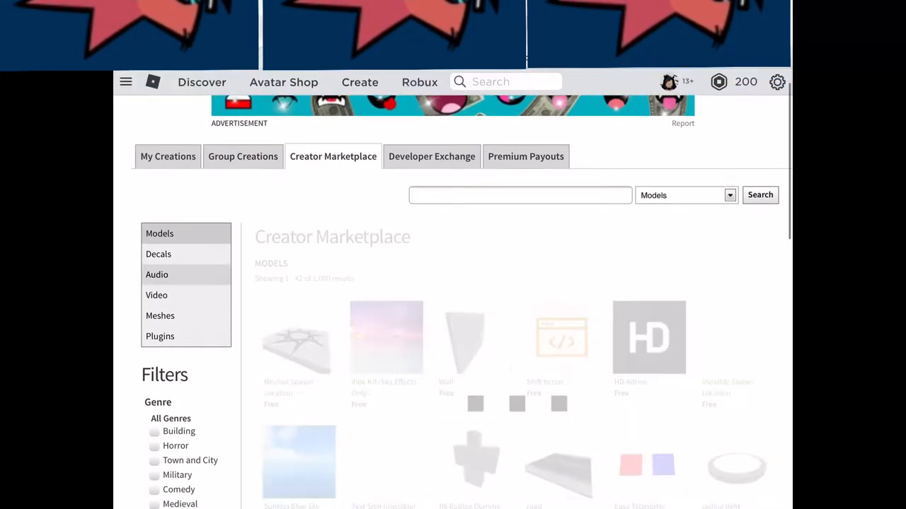
Search the marketplace for 'Contrivance' and open the Contrivance Omnipotent Sans track
click(156, 275)
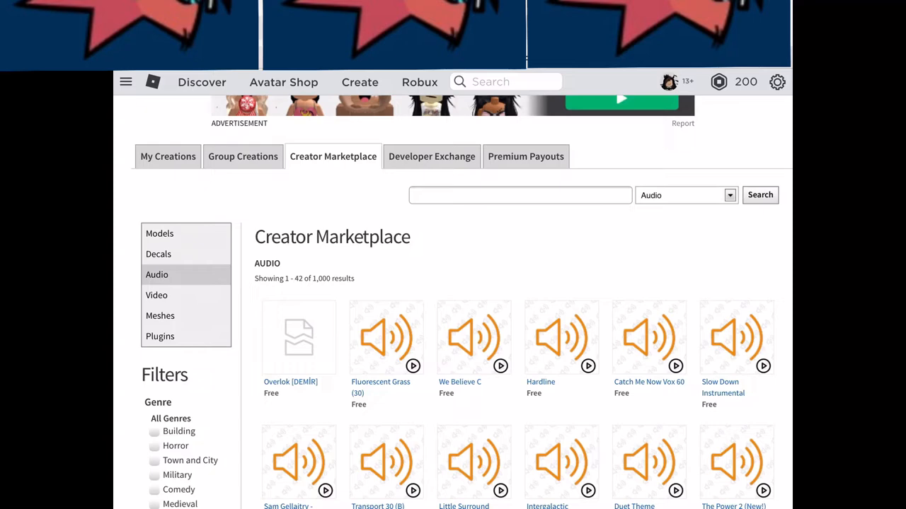
text(Contrivance)
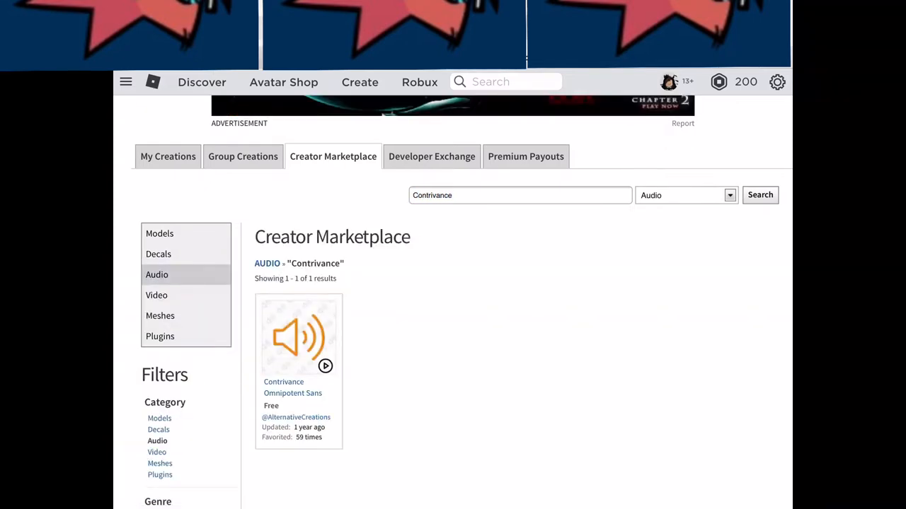
click(299, 336)
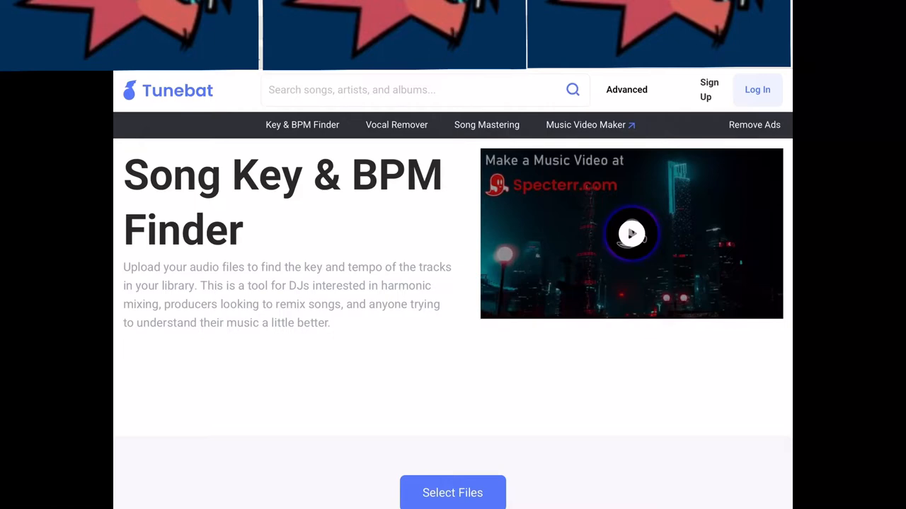
scroll(down, 3)
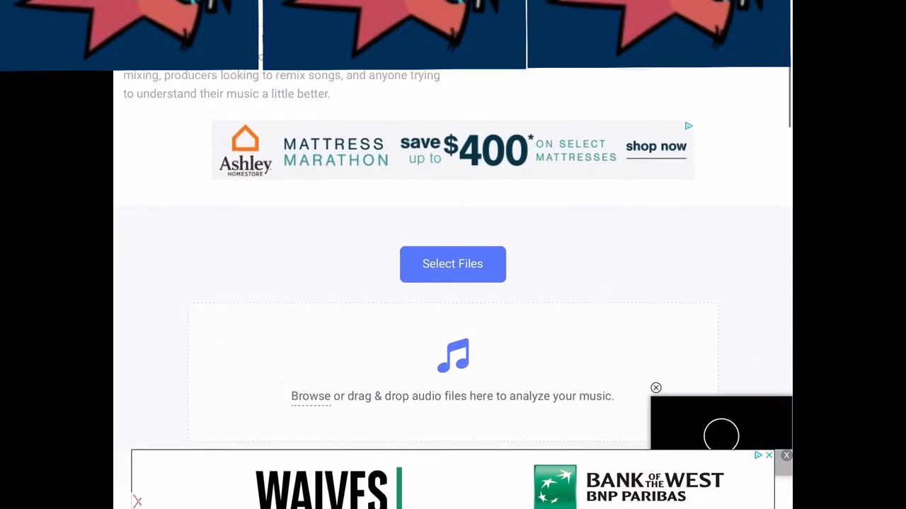
click(452, 264)
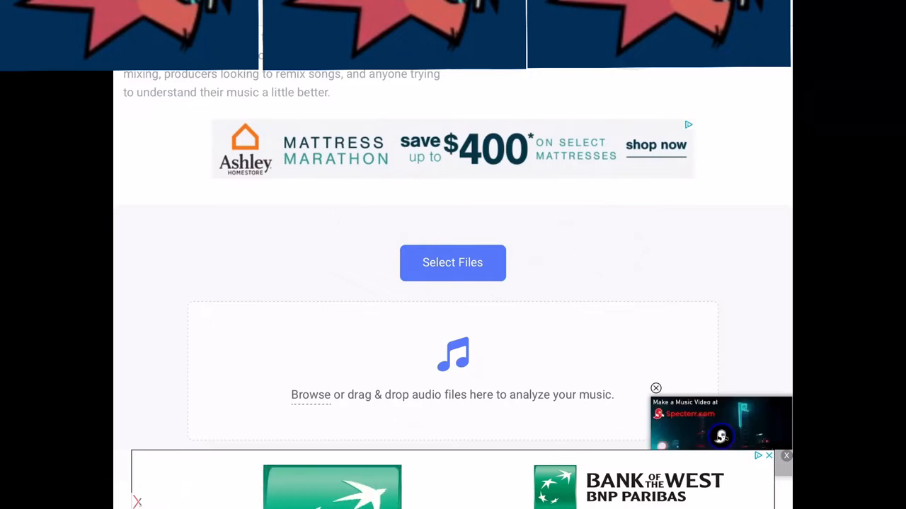
scroll(down, 3)
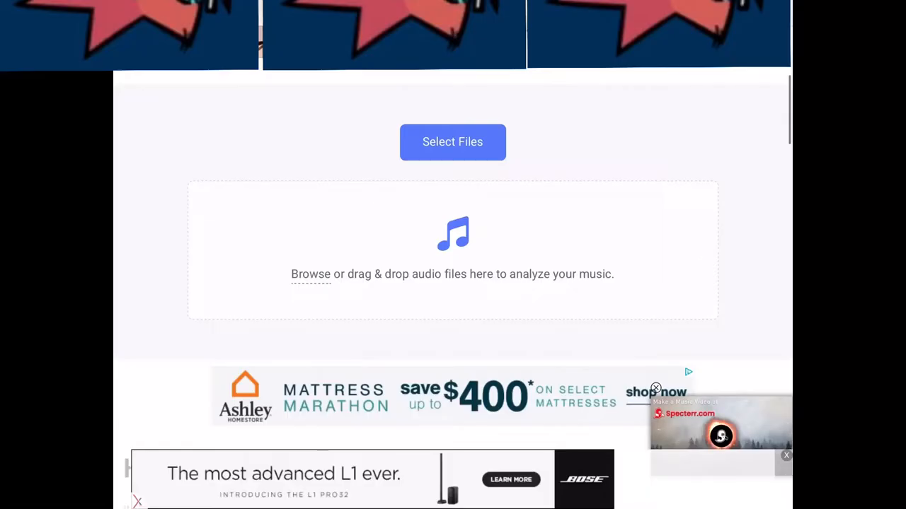
click(452, 142)
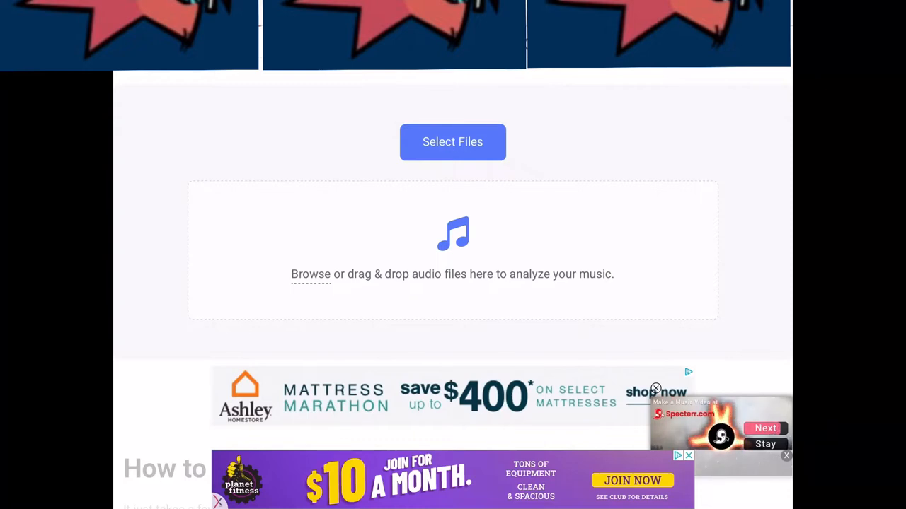
scroll(up, 3)
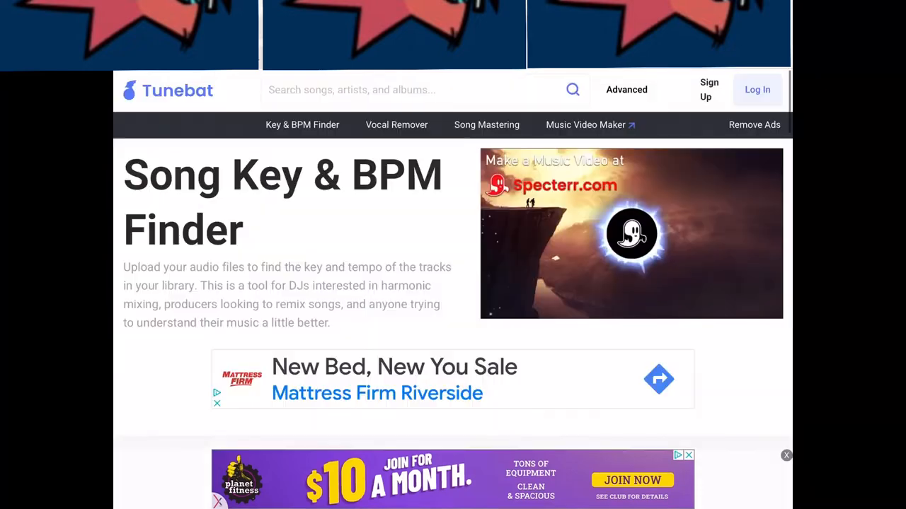
Search Tunebat for 'Contrivance' and review its key and BPM results
click(390, 90)
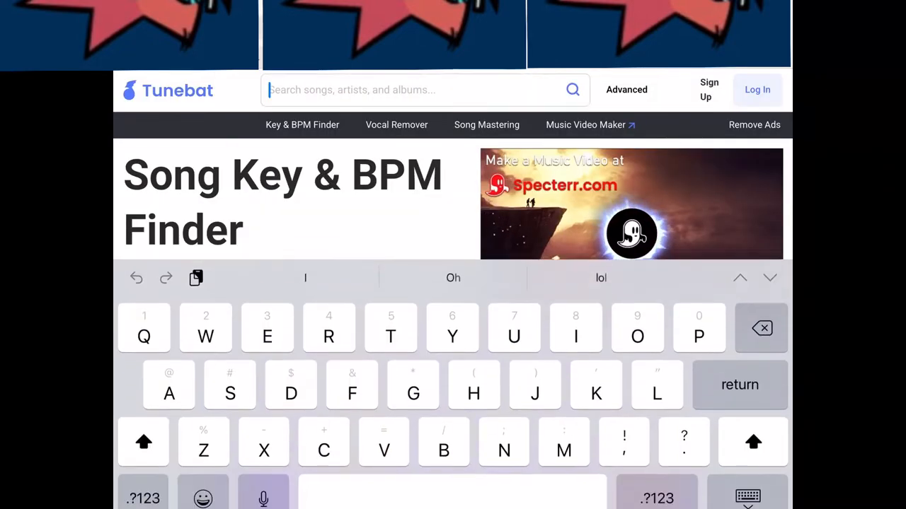
text(Contrivance)
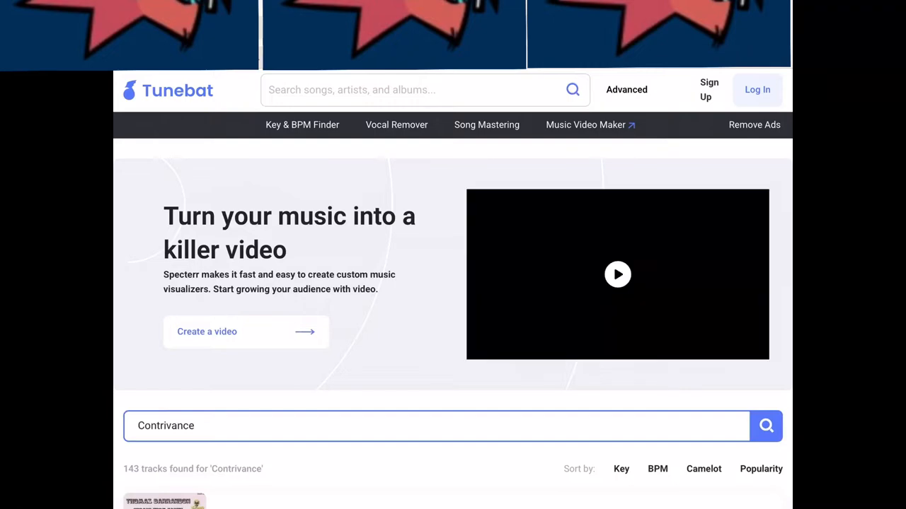
scroll(down, 3)
text(Distortion)
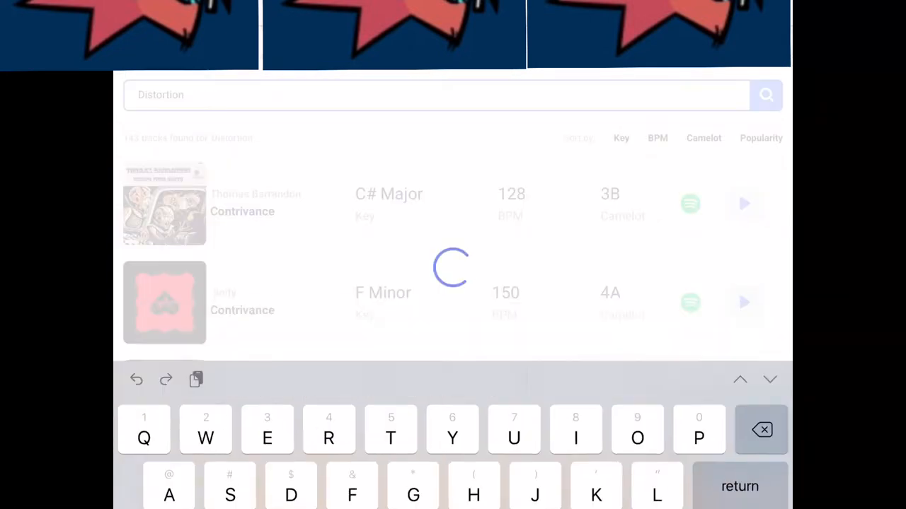
Search Tunebat for 'Distortion' and browse the matching tracks' keys and BPMs
click(765, 94)
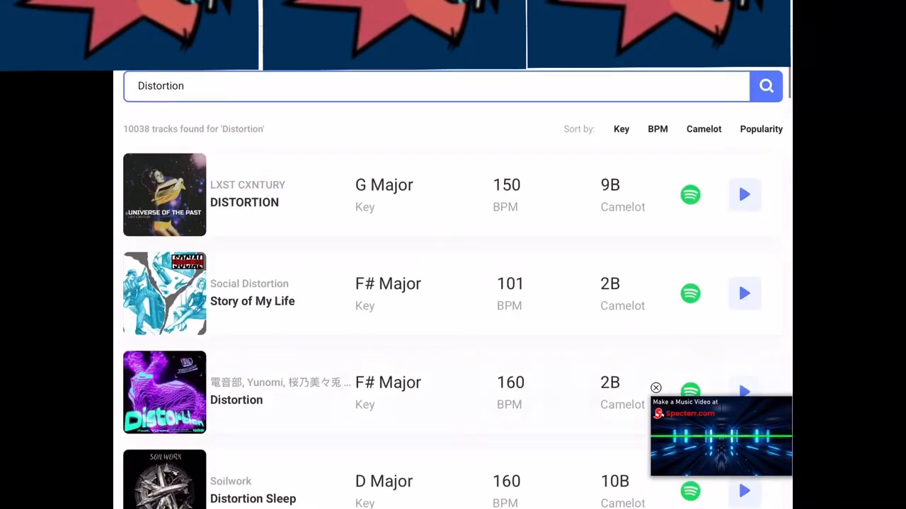
scroll(down, 3)
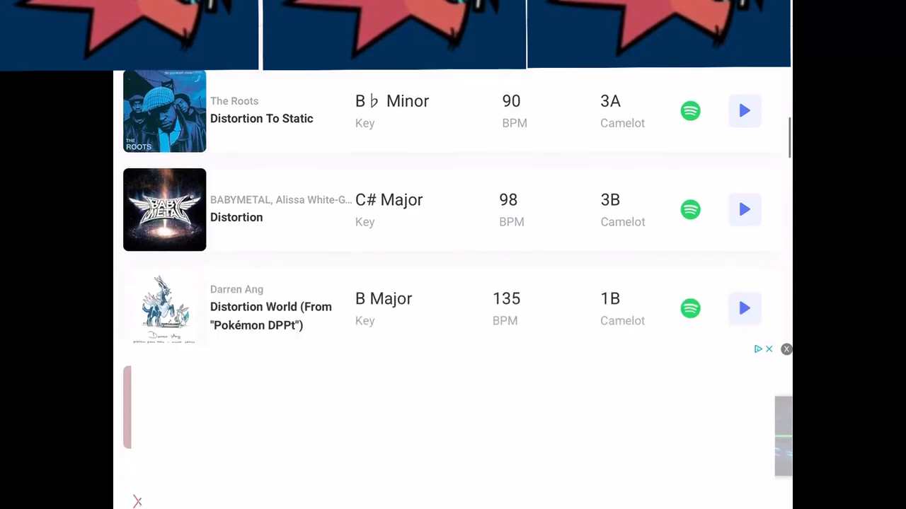
scroll(down, 3)
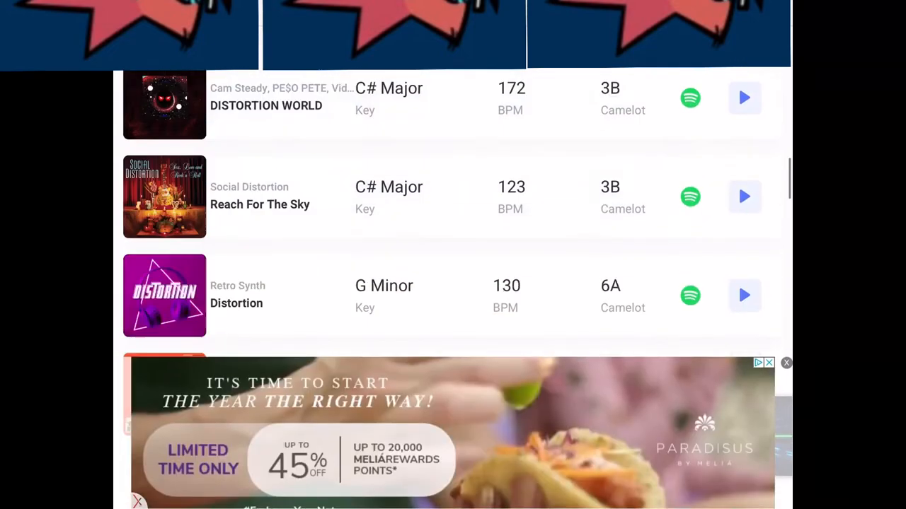
scroll(down, 3)
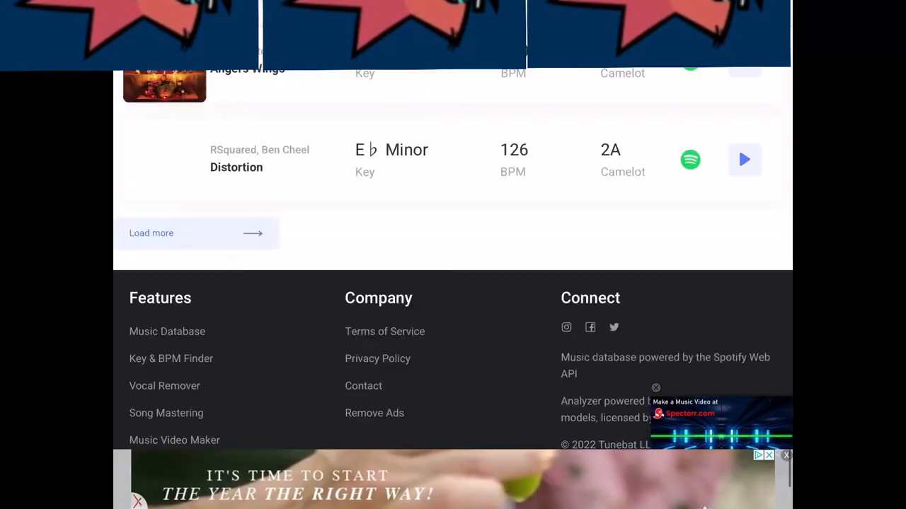
click(150, 233)
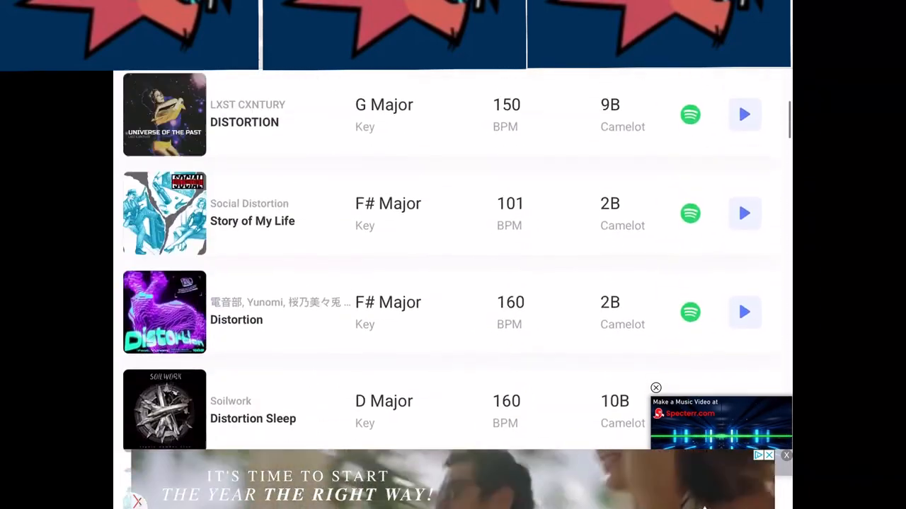
scroll(down, 3)
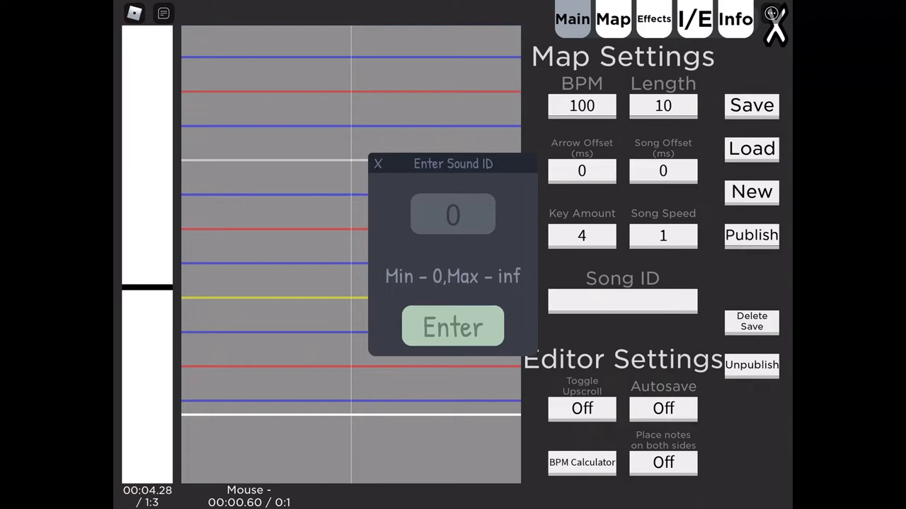
Set the map's sound ID to the copied audio asset and enter the song's BPM
click(452, 214)
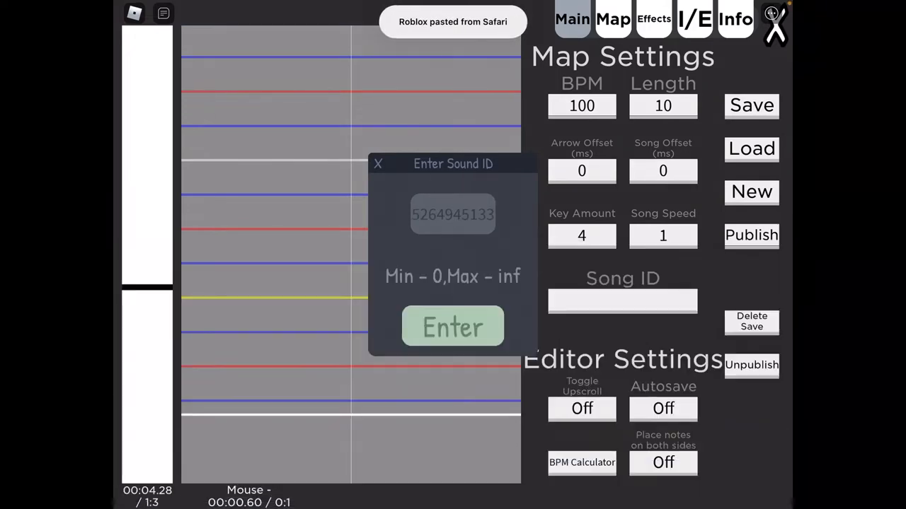
click(452, 327)
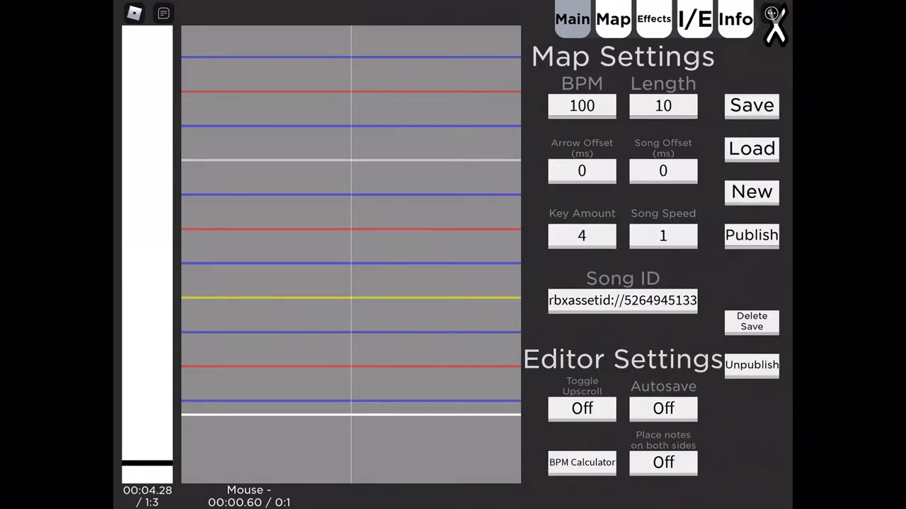
click(581, 105)
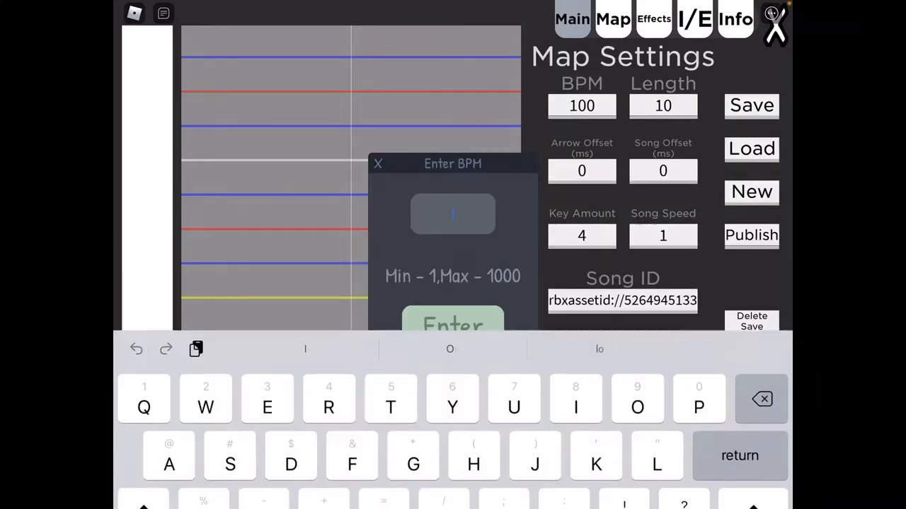
click(452, 324)
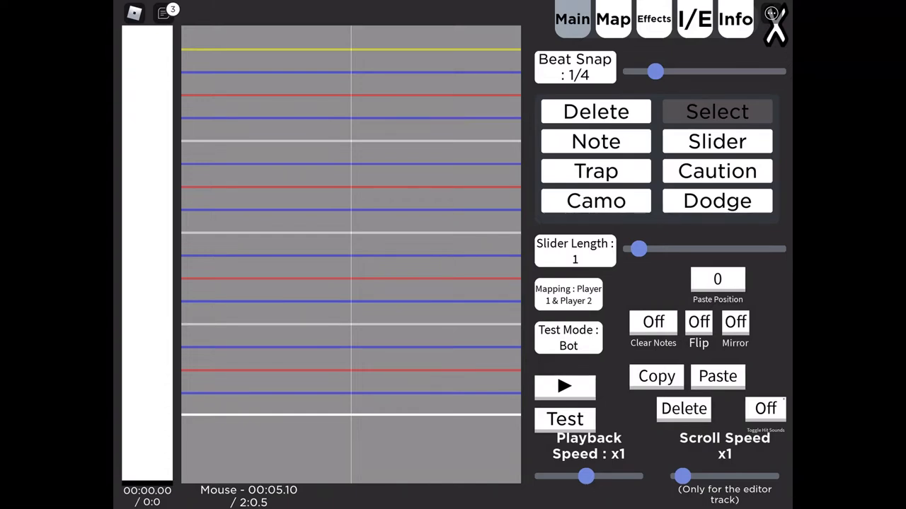
Place left, down, up and right arrow notes at the song's start
click(612, 19)
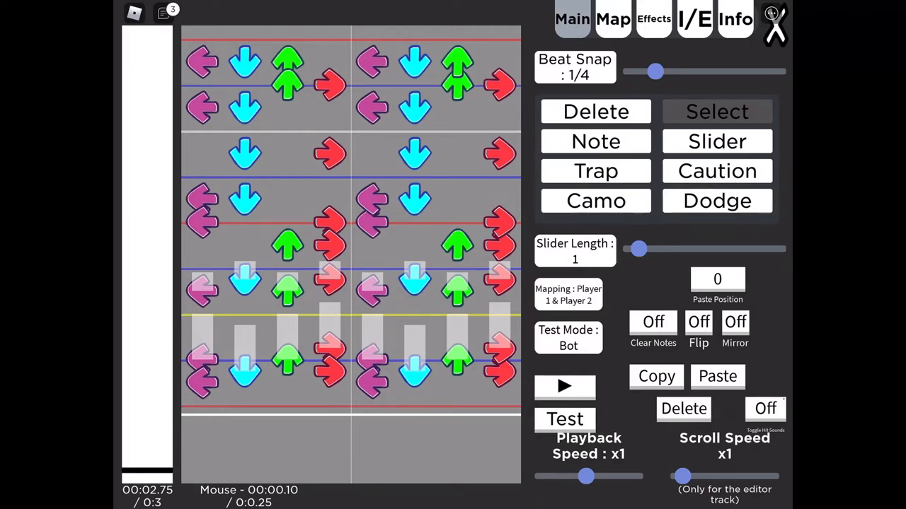
Play the song and scroll down the timeline, adding dense arrow patterns in both lanes
click(612, 18)
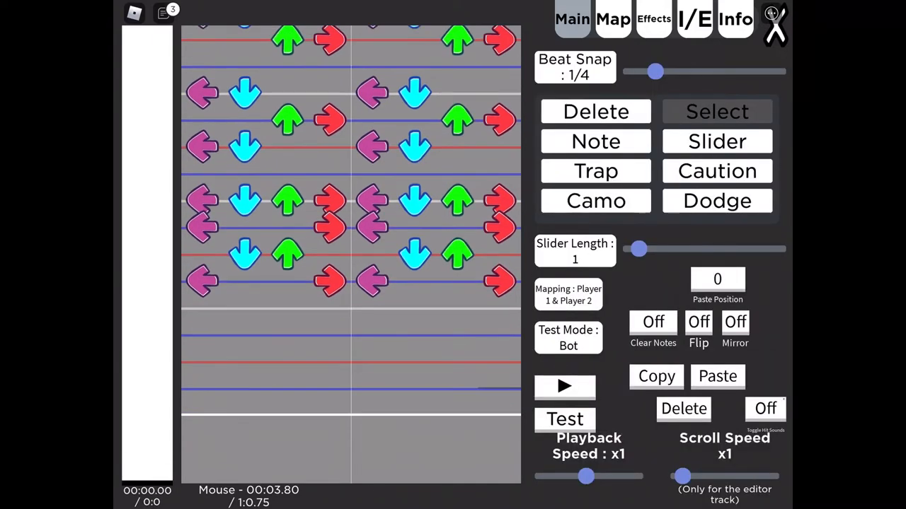
scroll(down, 3)
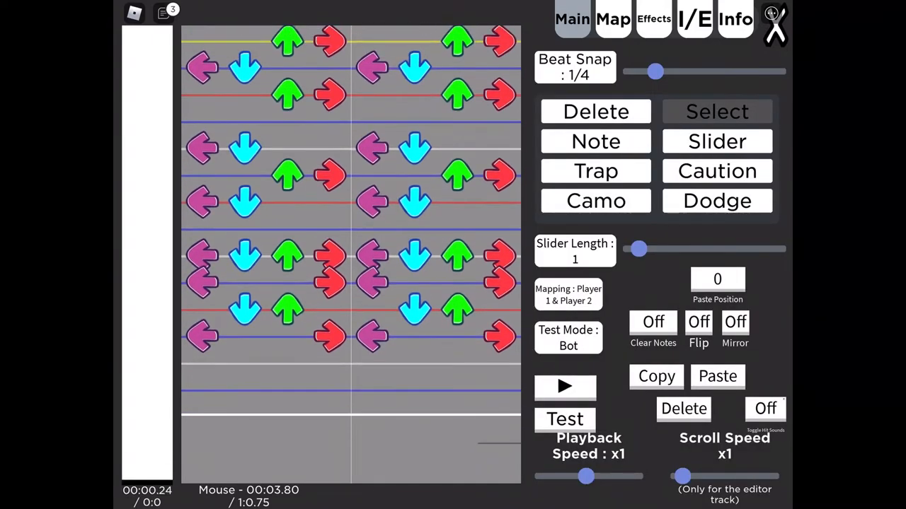
scroll(down, 3)
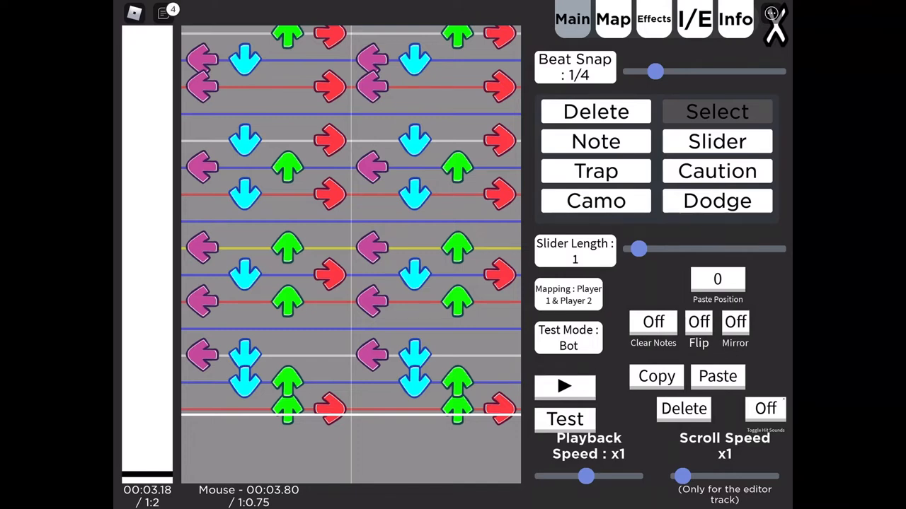
scroll(down, 3)
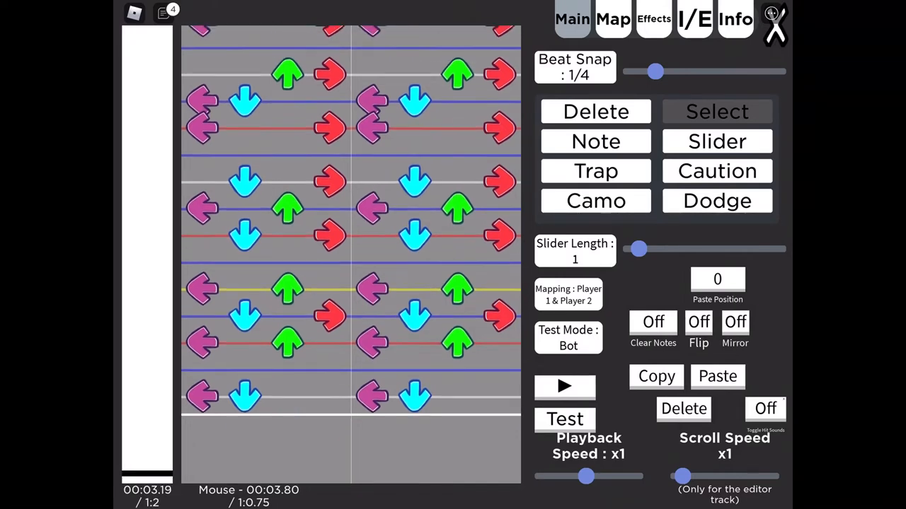
scroll(down, 3)
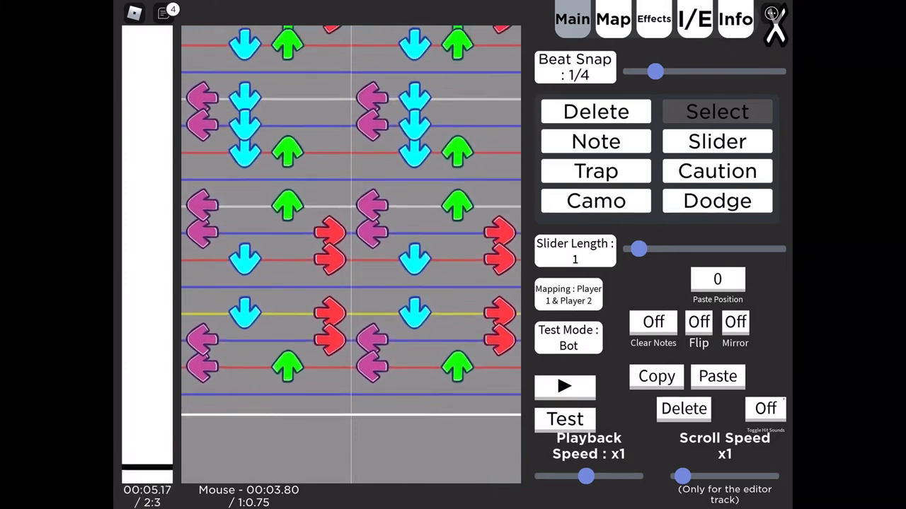
scroll(down, 3)
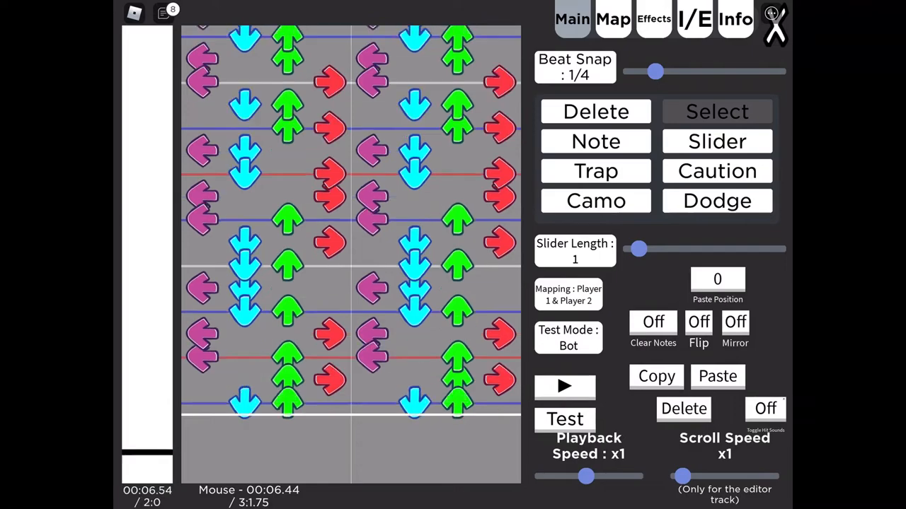
Set Scroll Speed to 1.75x and chart notes up to about 38 seconds
scroll(down, 3)
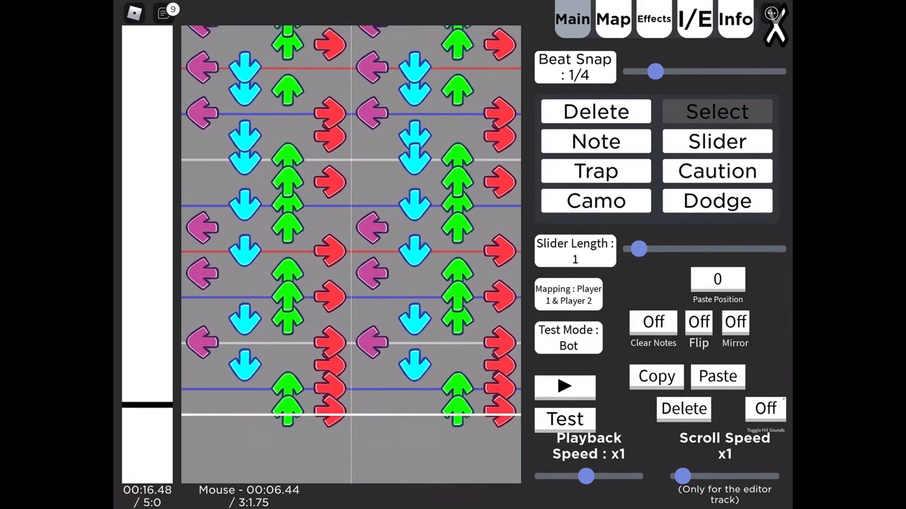
scroll(down, 3)
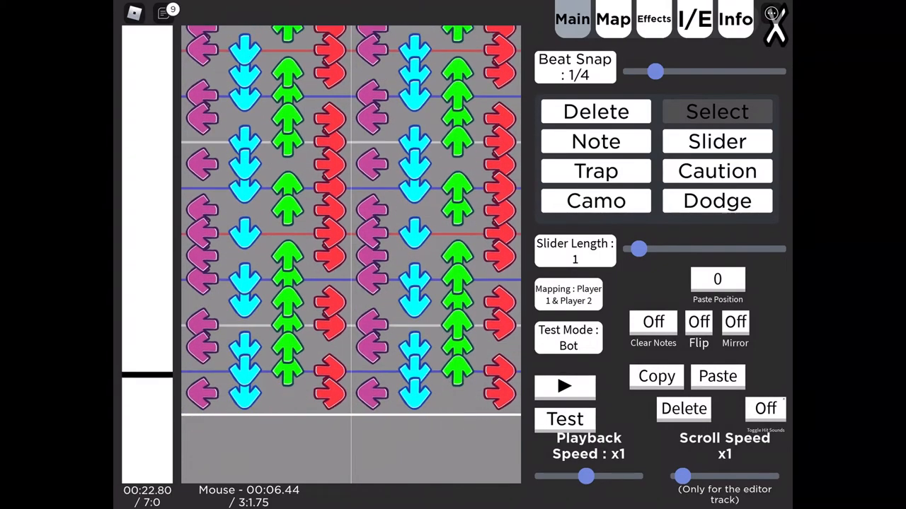
drag(586, 476, 575, 476)
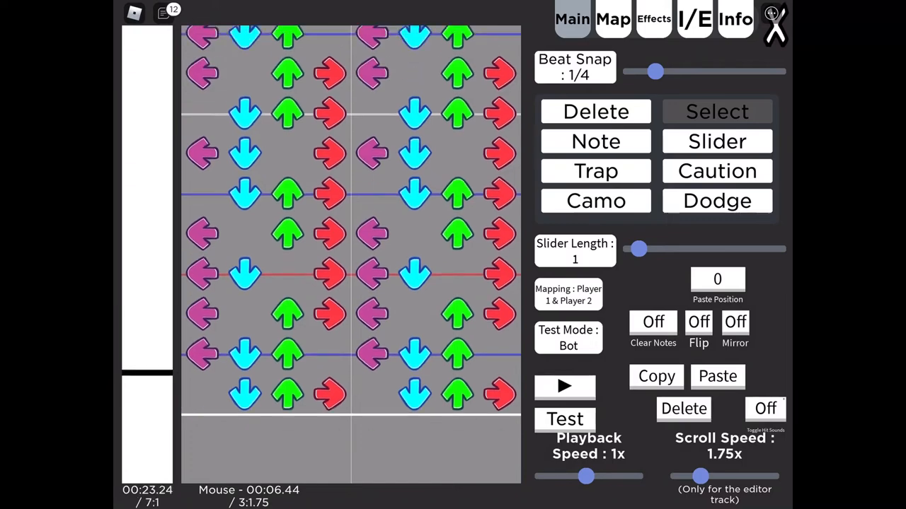
scroll(down, 3)
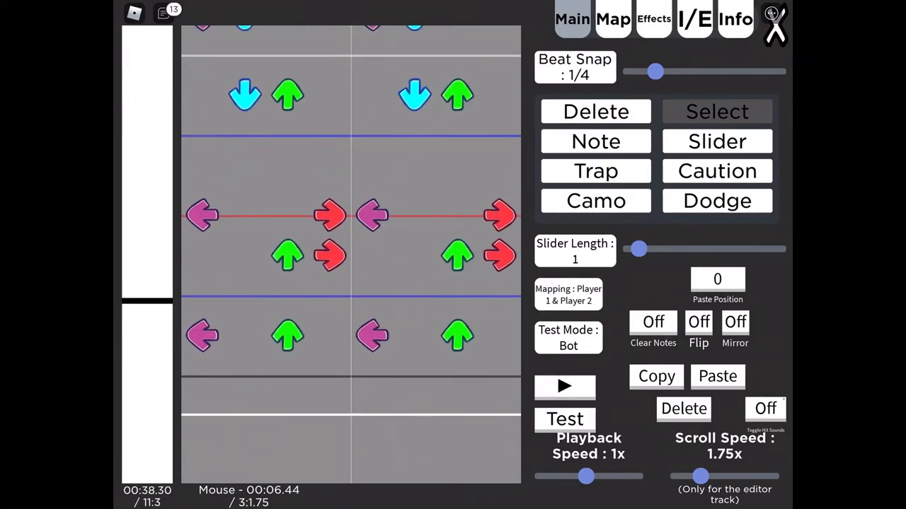
Fill the sparse section around 10 seconds with mixed arrow notes
scroll(down, 3)
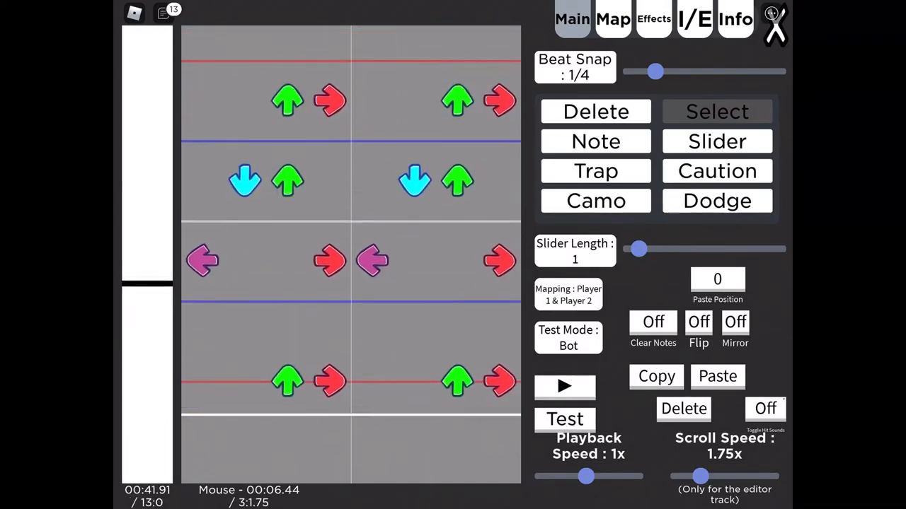
scroll(down, 3)
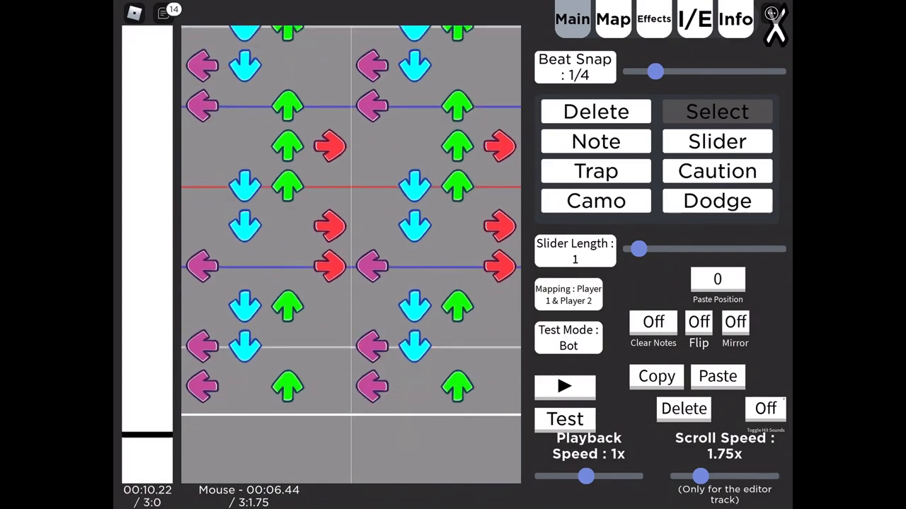
Set Beat Snap to 1/8 and Playback Speed to 0.5x, charting notes toward 83 seconds
scroll(down, 3)
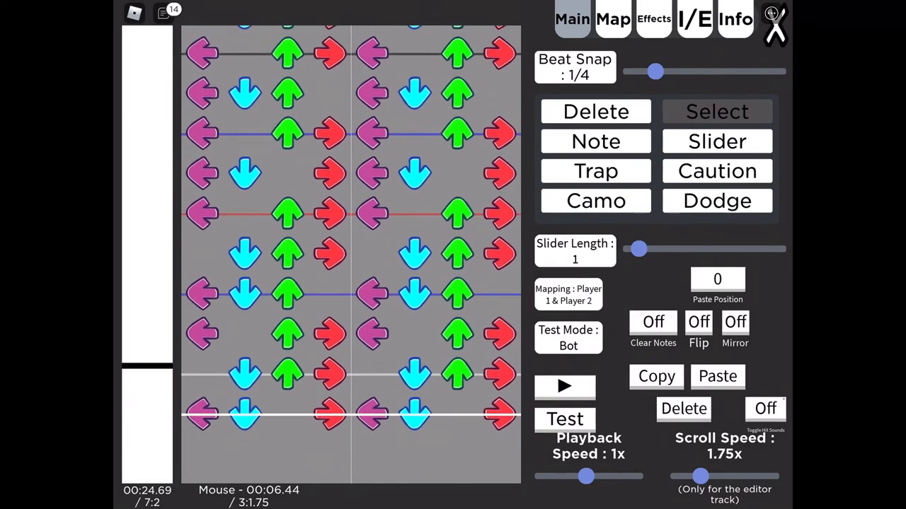
scroll(down, 3)
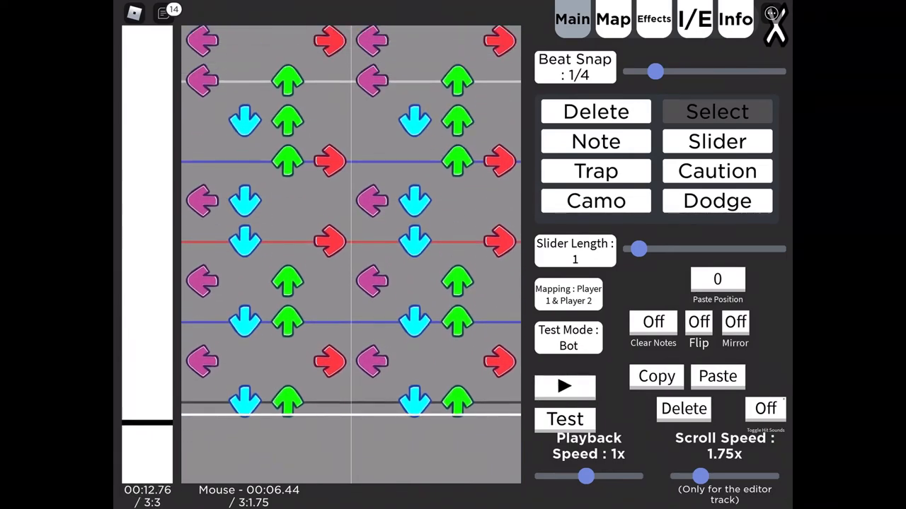
drag(654, 71, 711, 71)
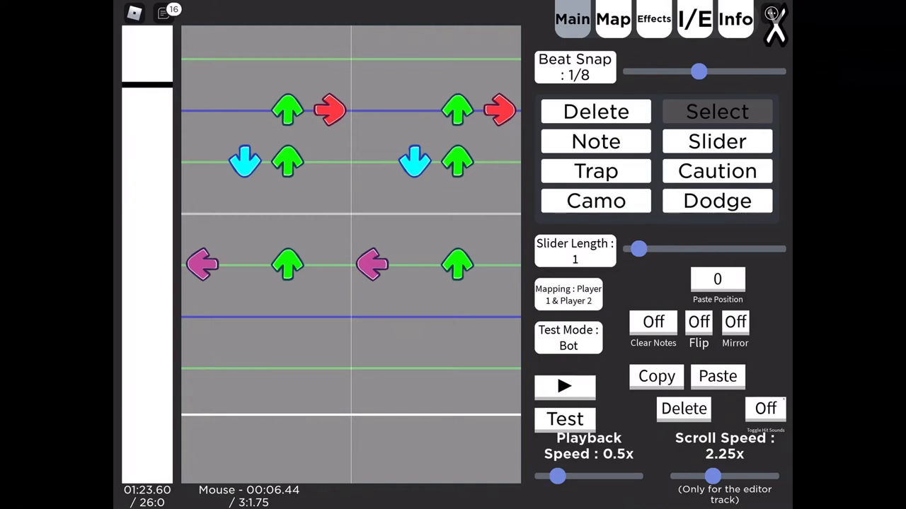
Reset Playback Speed and Scroll Speed back to 1x
scroll(down, 3)
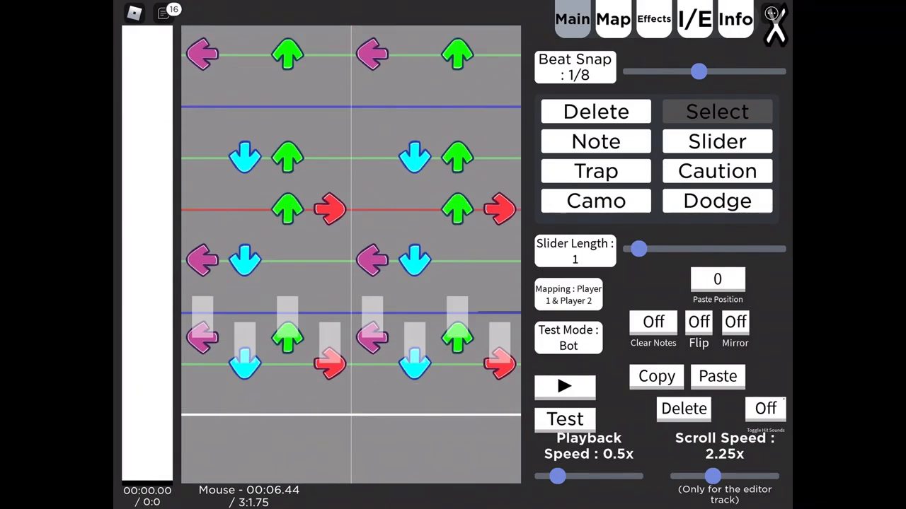
drag(557, 476, 586, 477)
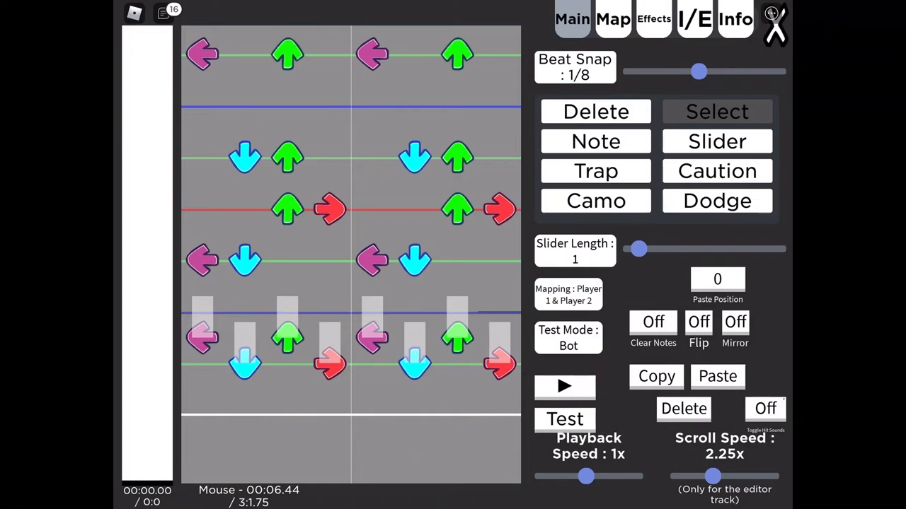
drag(711, 476, 681, 477)
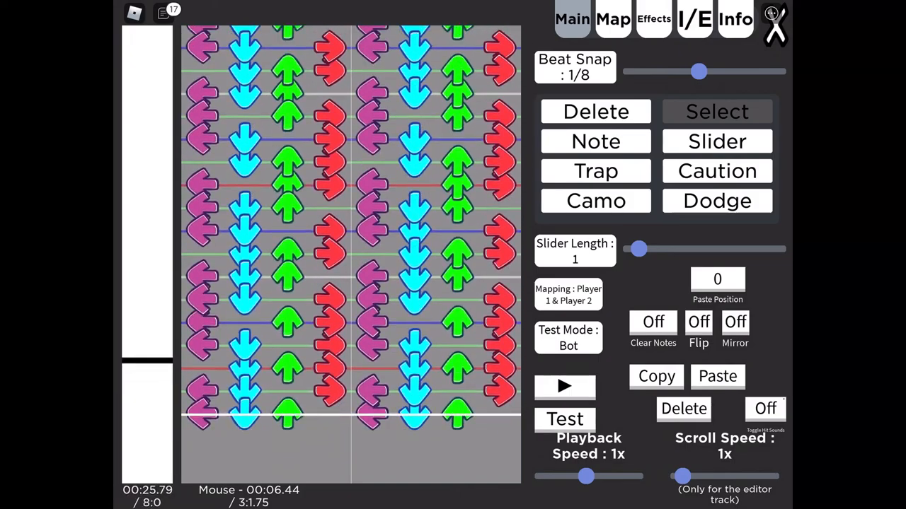
Review the chart and launch a playtest of the song
scroll(down, 3)
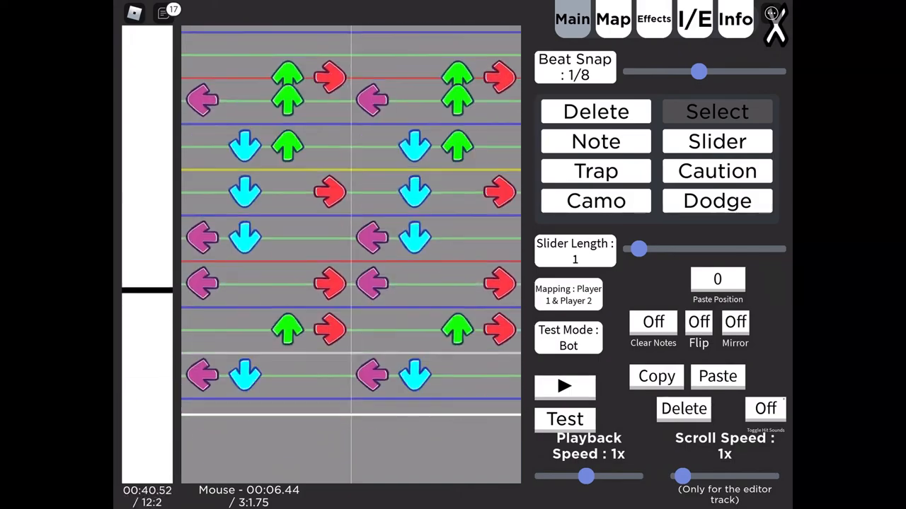
scroll(down, 3)
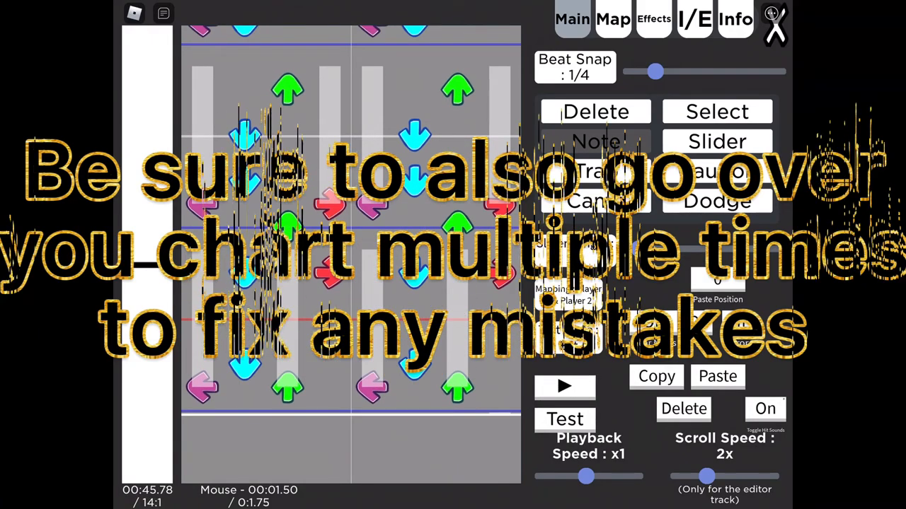
click(564, 419)
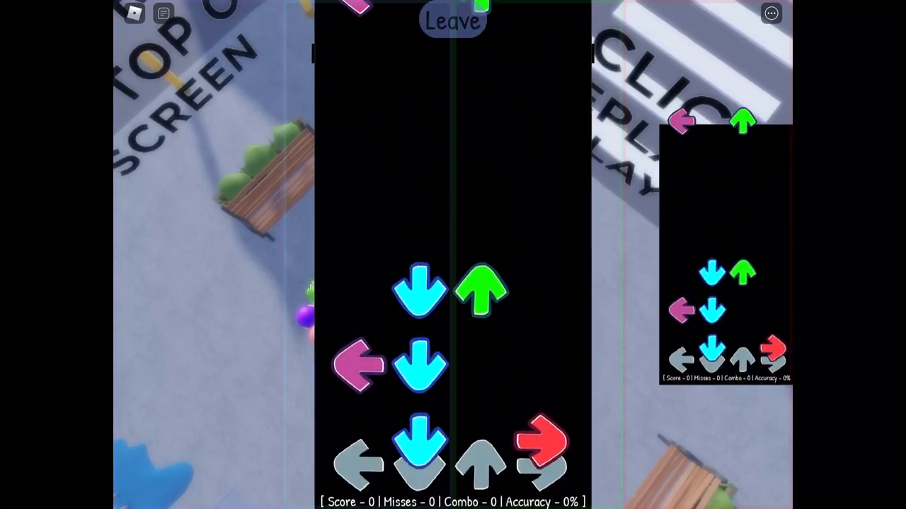